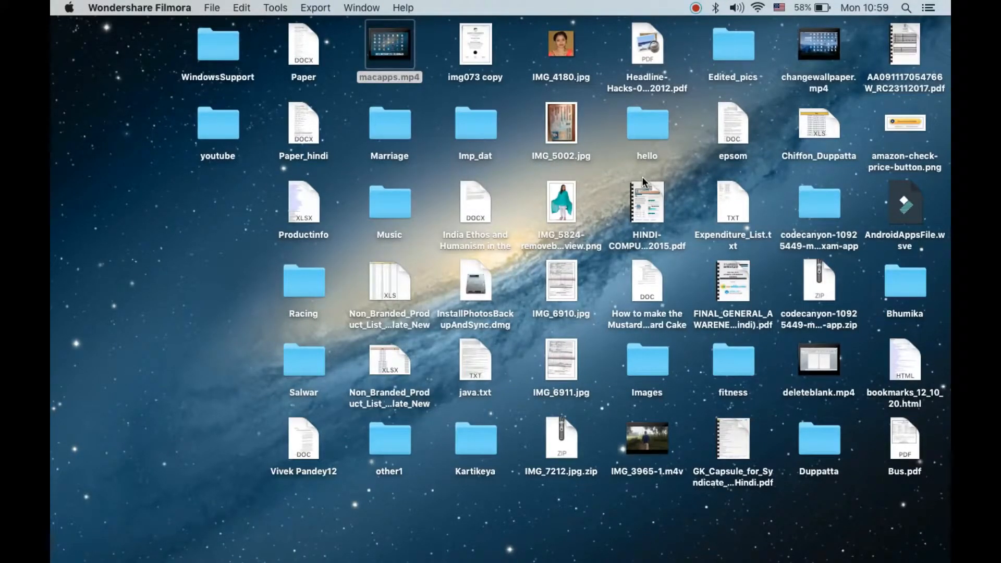
mouse_move(266, 232)
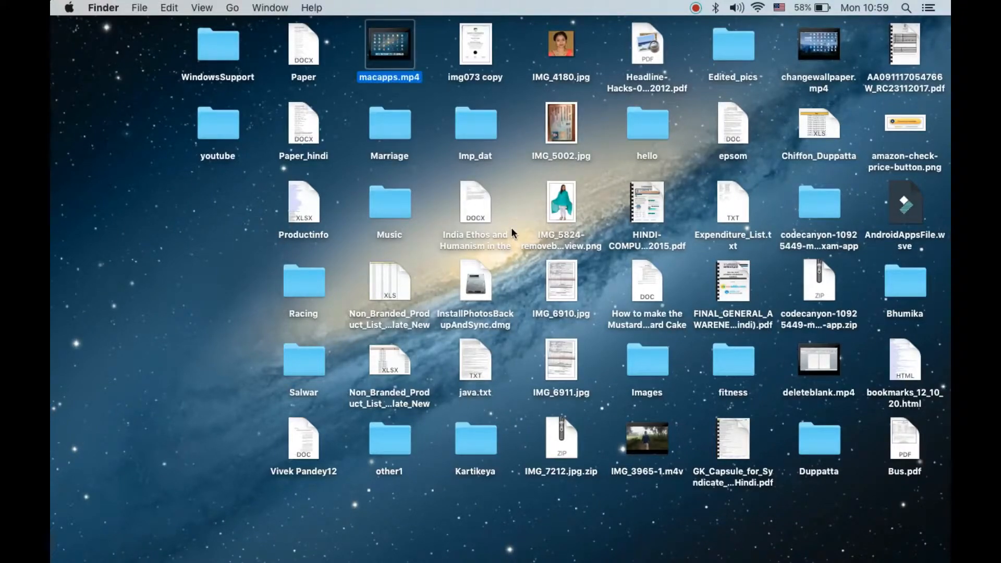
Step: Click the desktop to make Finder the frontmost app instead of Wondershare Filmora
click(522, 288)
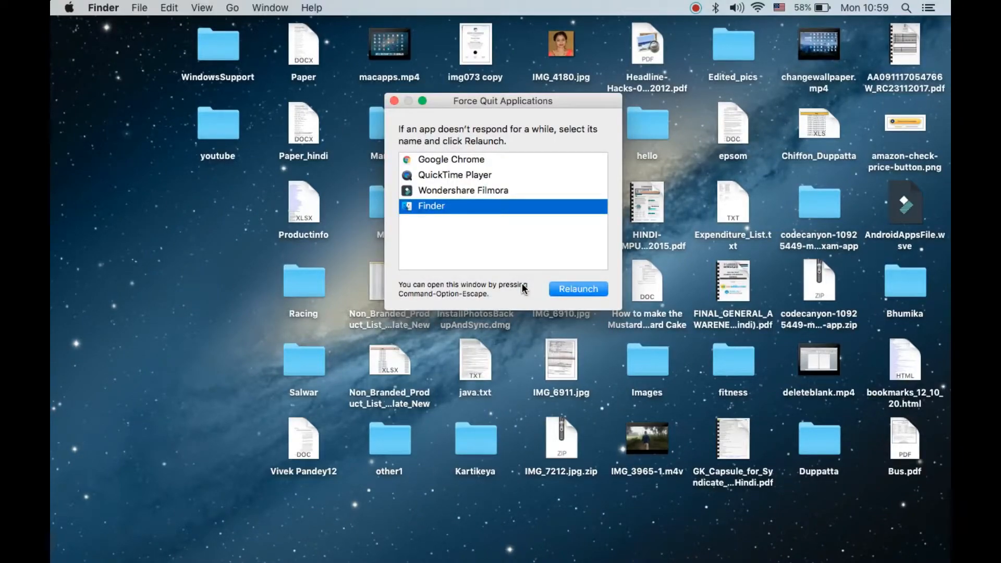
mouse_move(546, 198)
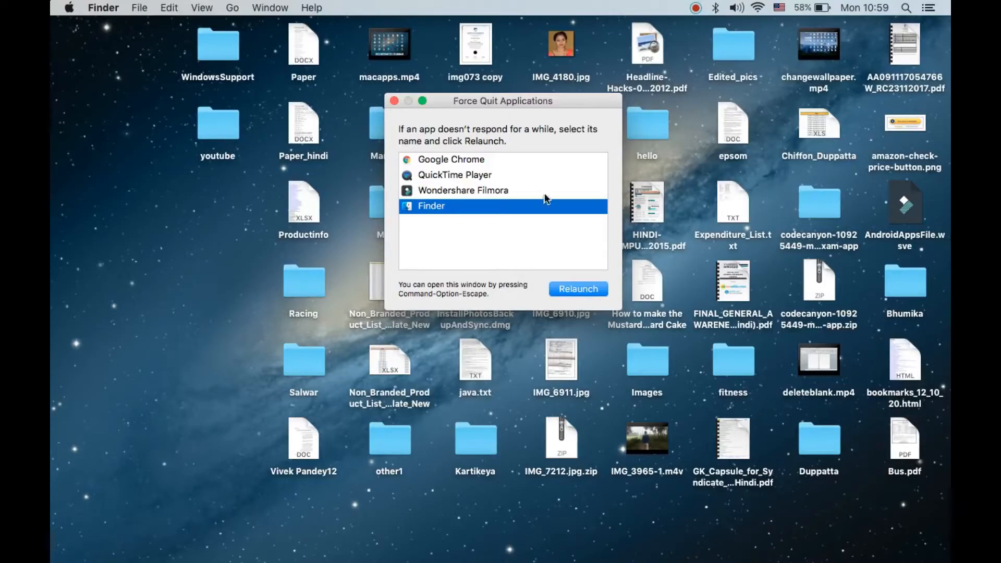
mouse_move(475, 179)
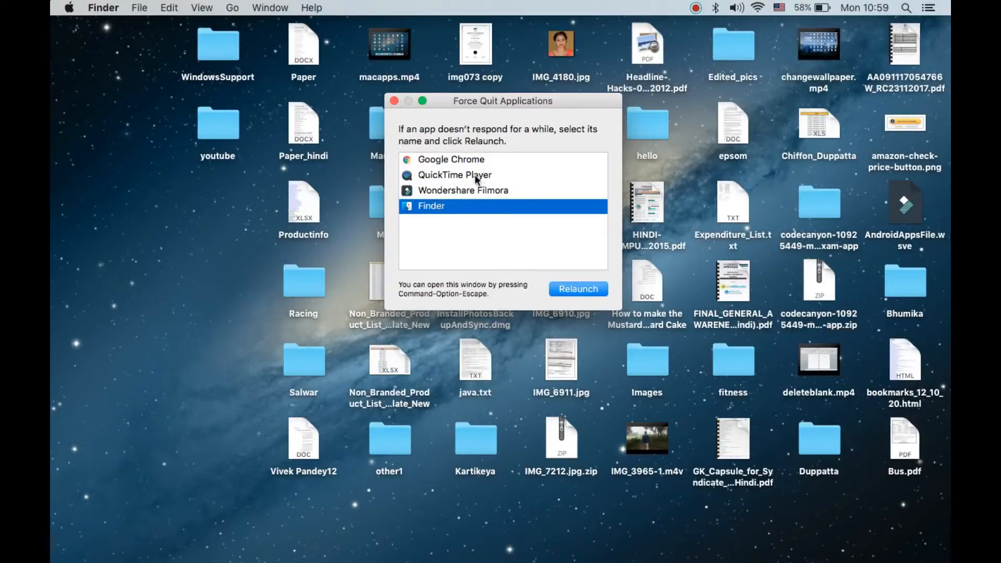
Step: Select QuickTime Player in the Force Quit Applications list
click(455, 174)
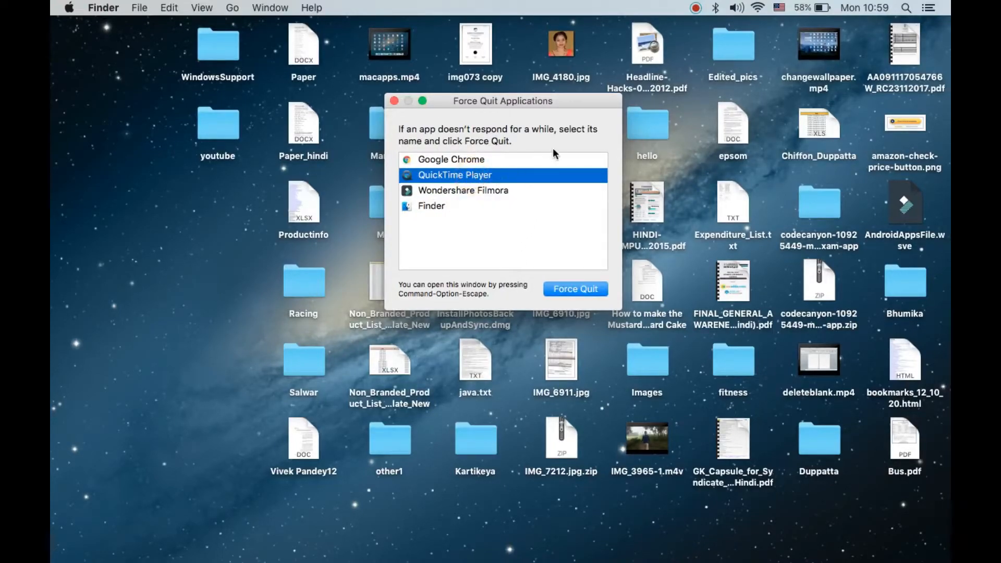
mouse_move(522, 193)
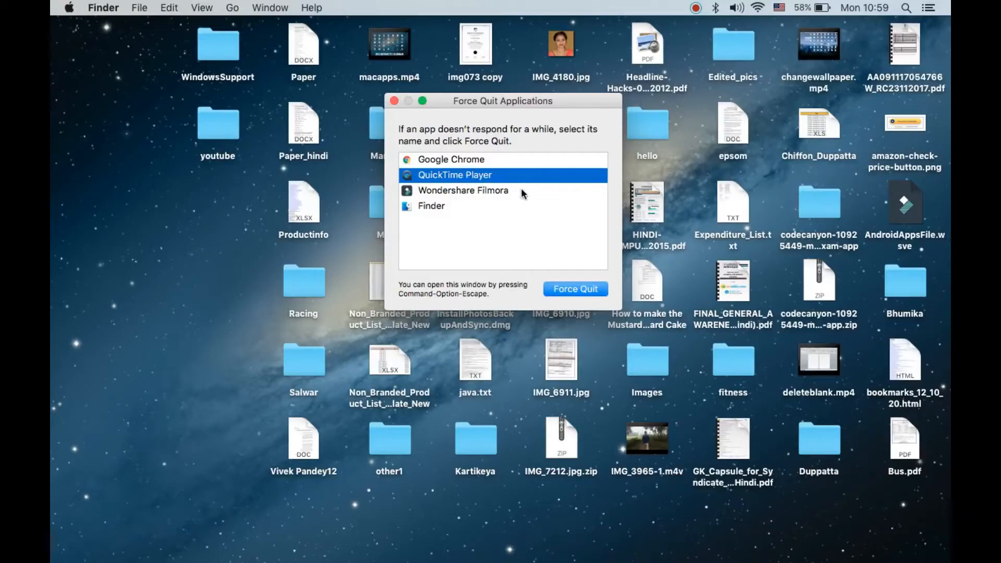
mouse_move(574, 288)
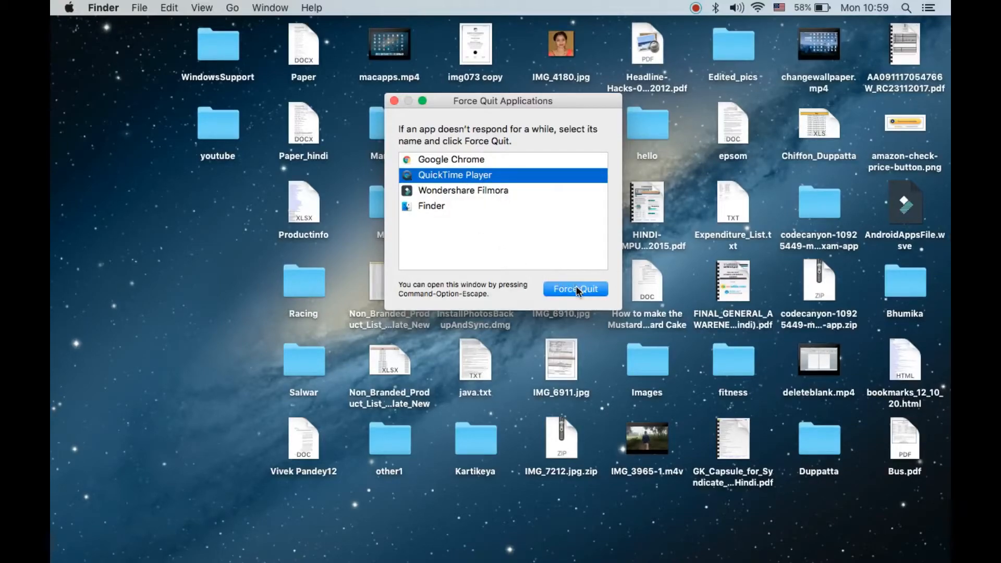
Step: Force quit QuickTime Player and confirm the warning, leaving Chrome, Filmora and Finder
click(574, 288)
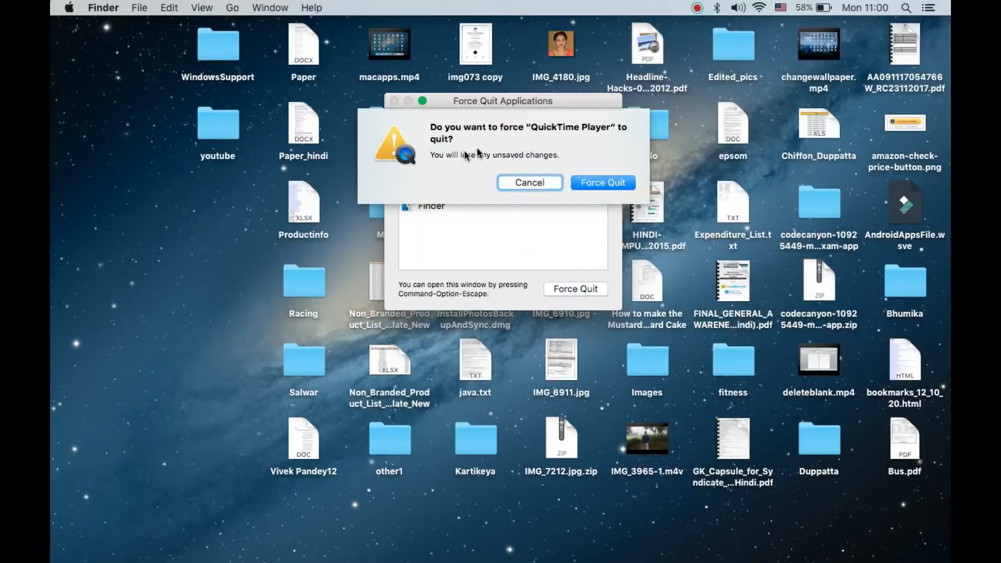
mouse_move(598, 150)
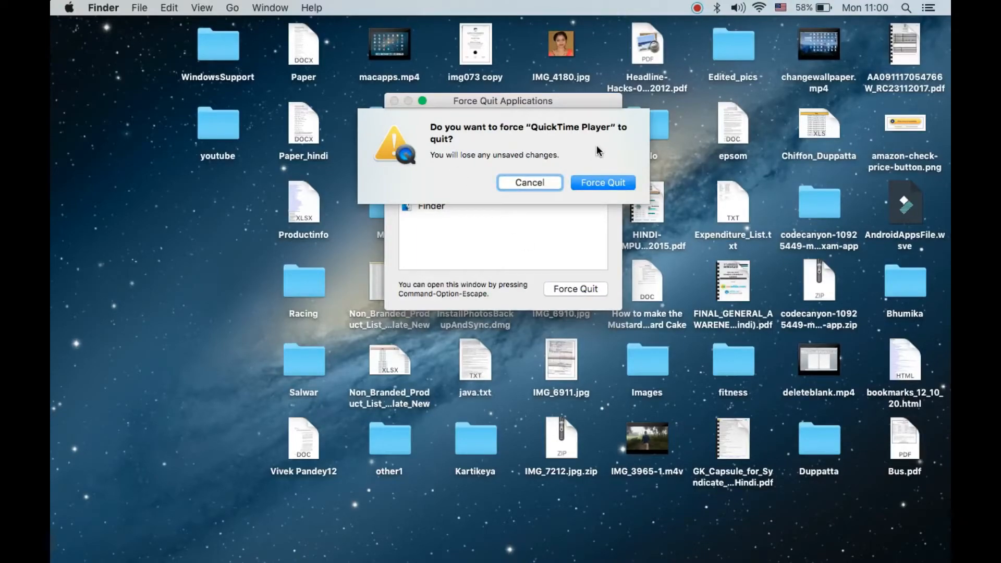
click(528, 182)
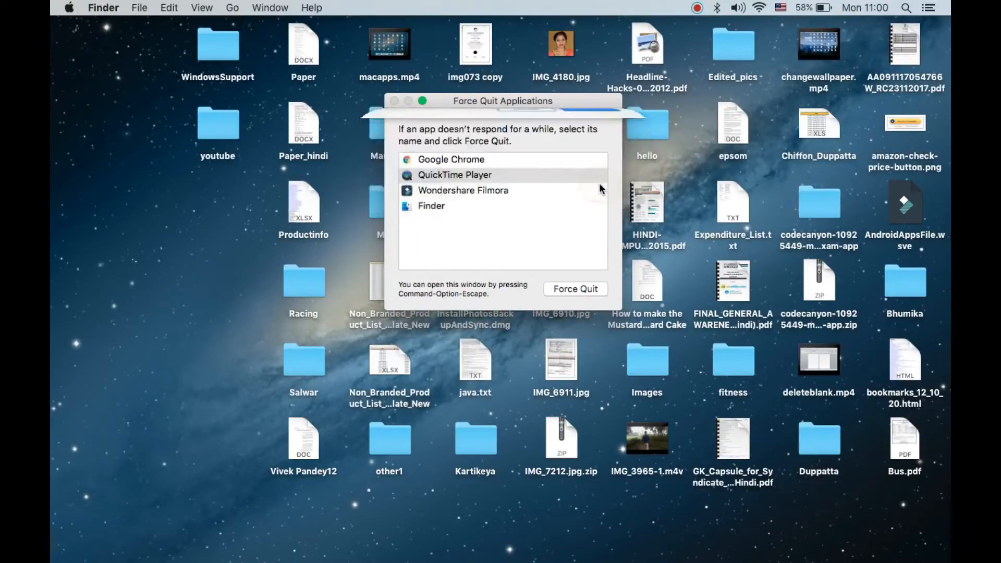
click(574, 289)
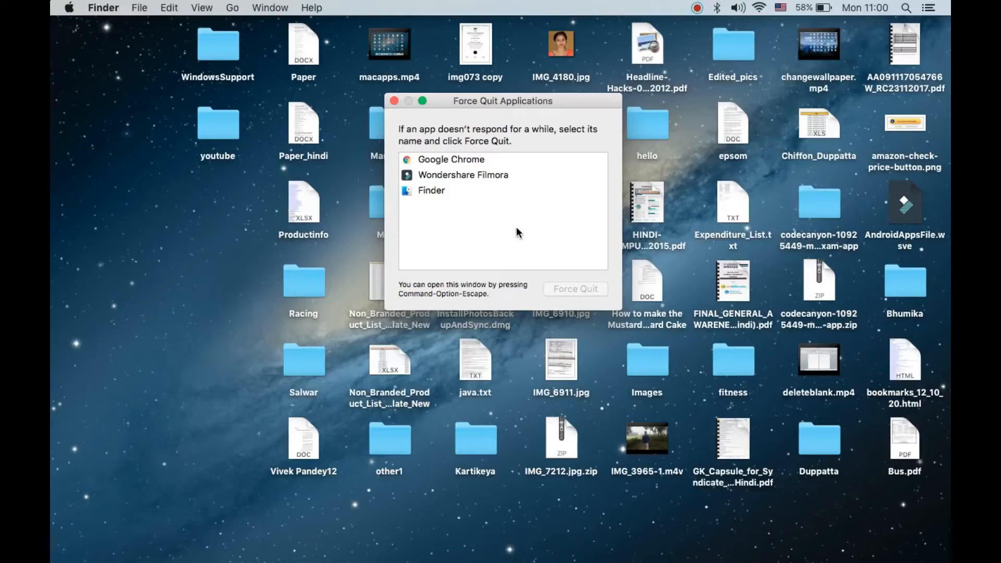
mouse_move(399, 111)
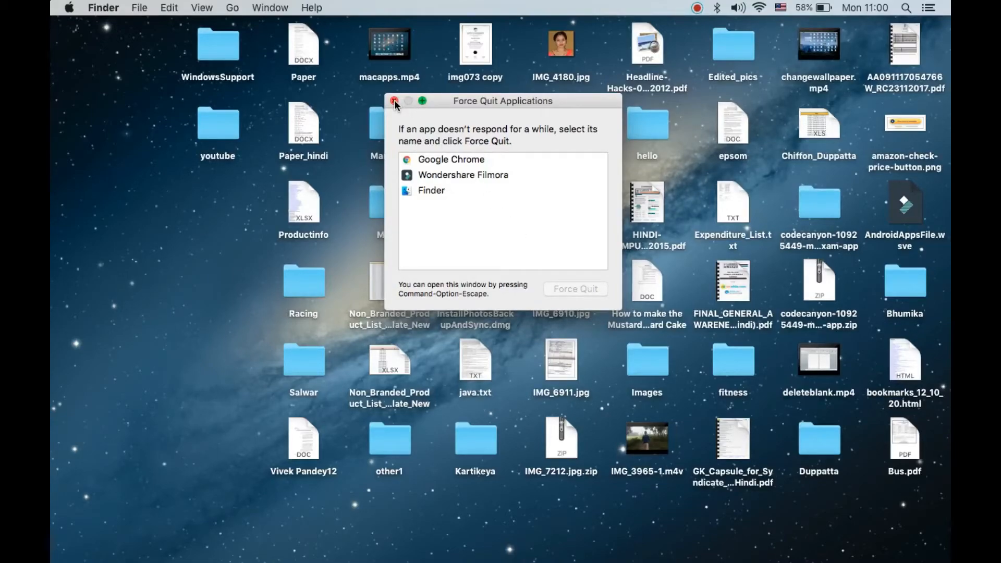
mouse_move(636, 103)
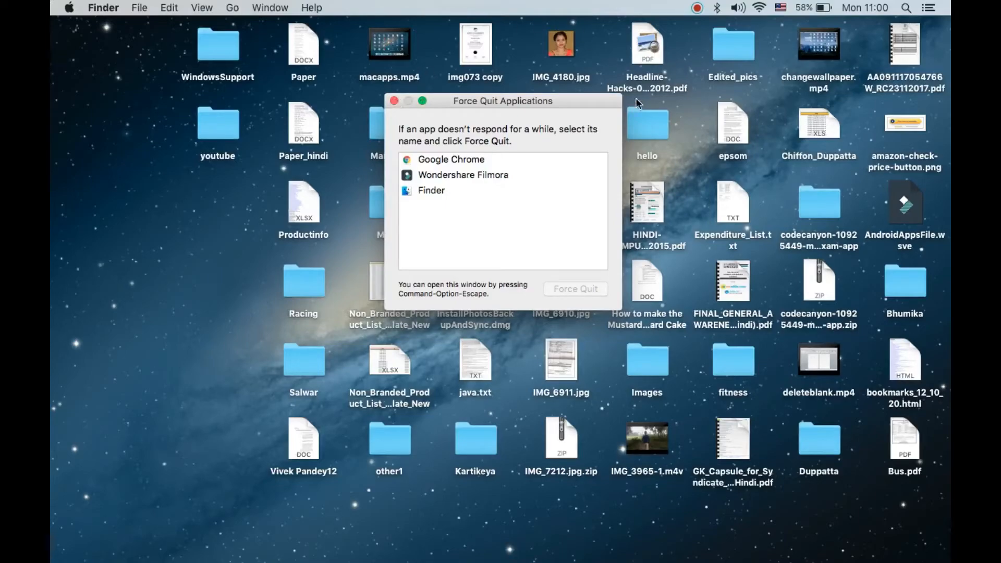
mouse_move(469, 304)
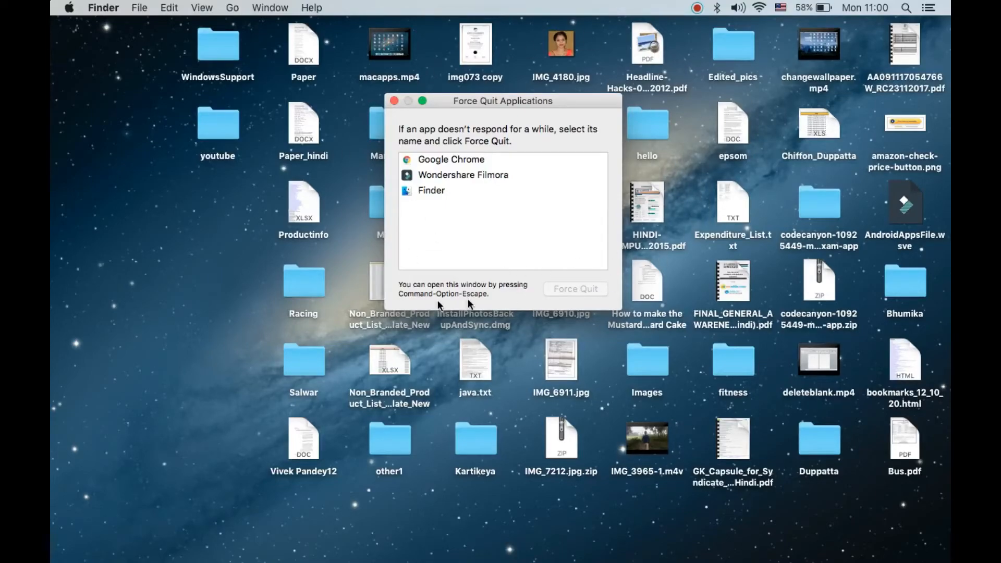
mouse_move(429, 286)
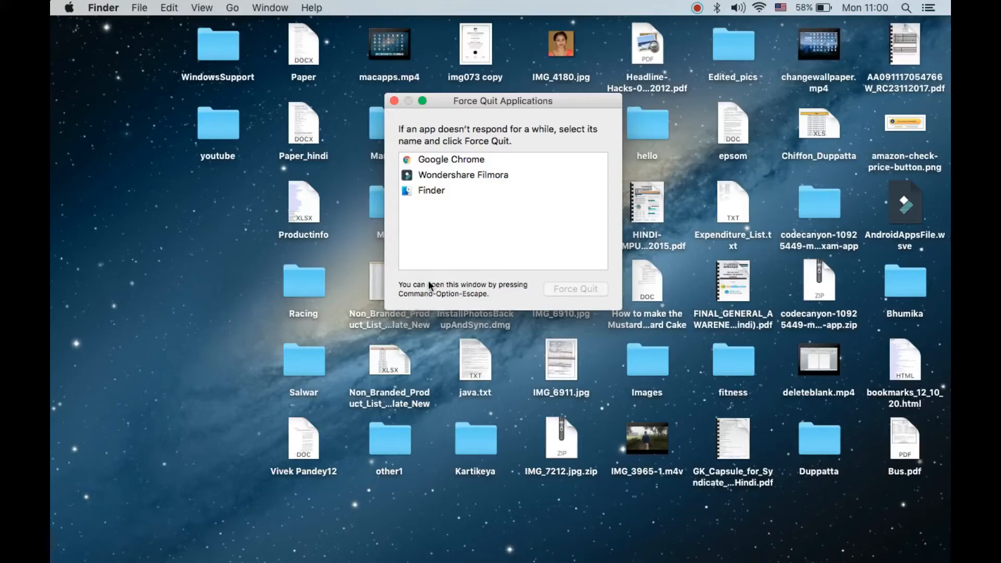
mouse_move(486, 118)
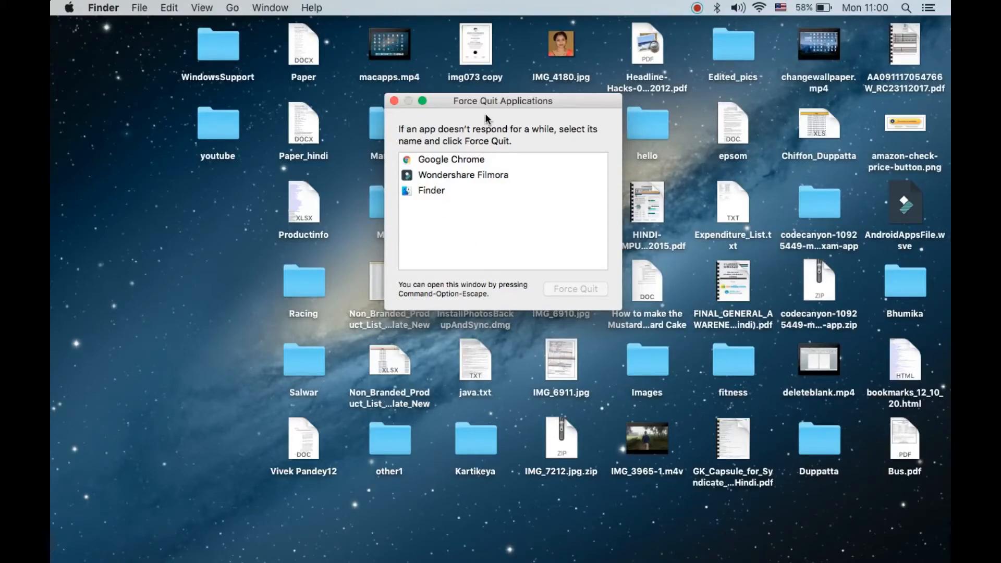
mouse_move(514, 114)
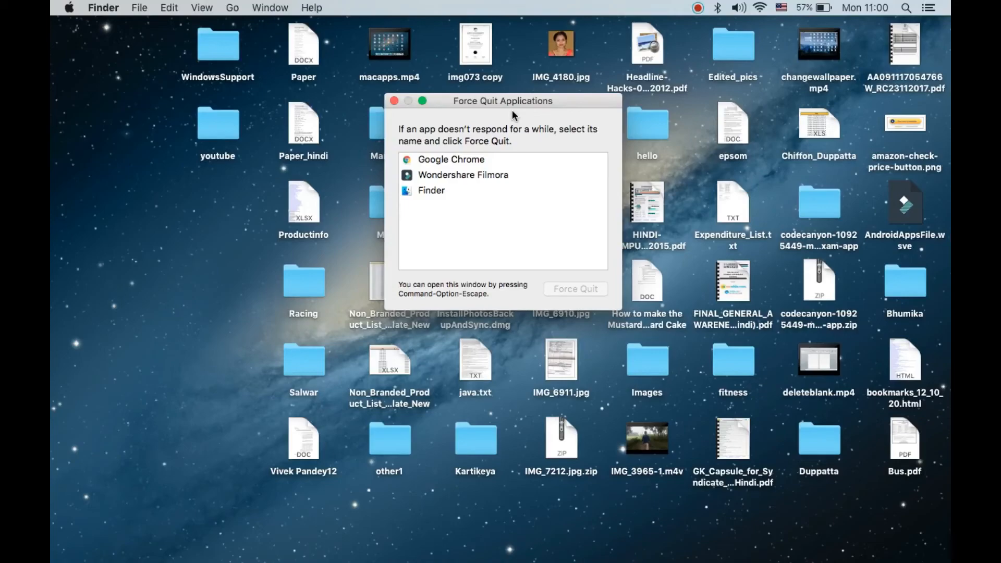
mouse_move(558, 88)
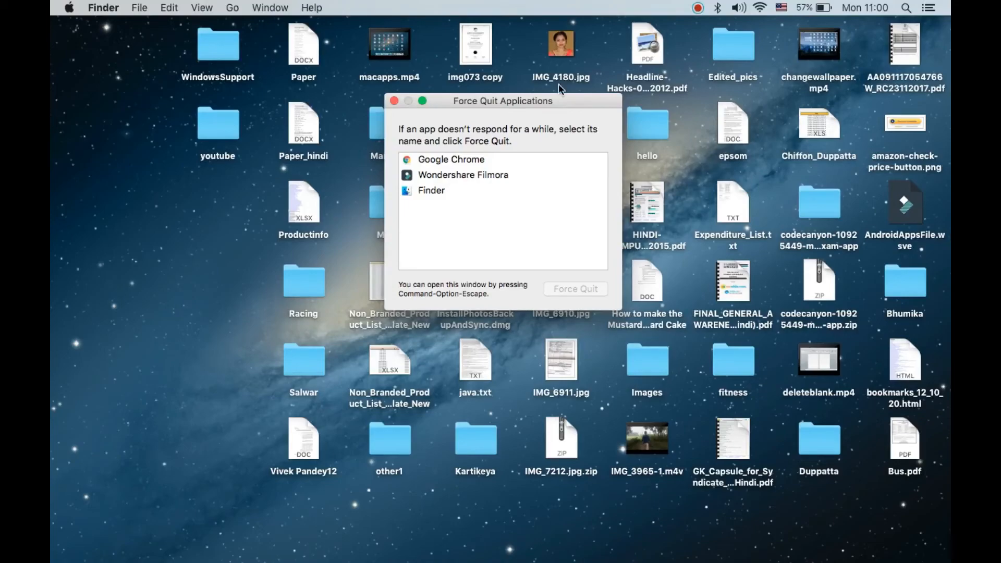